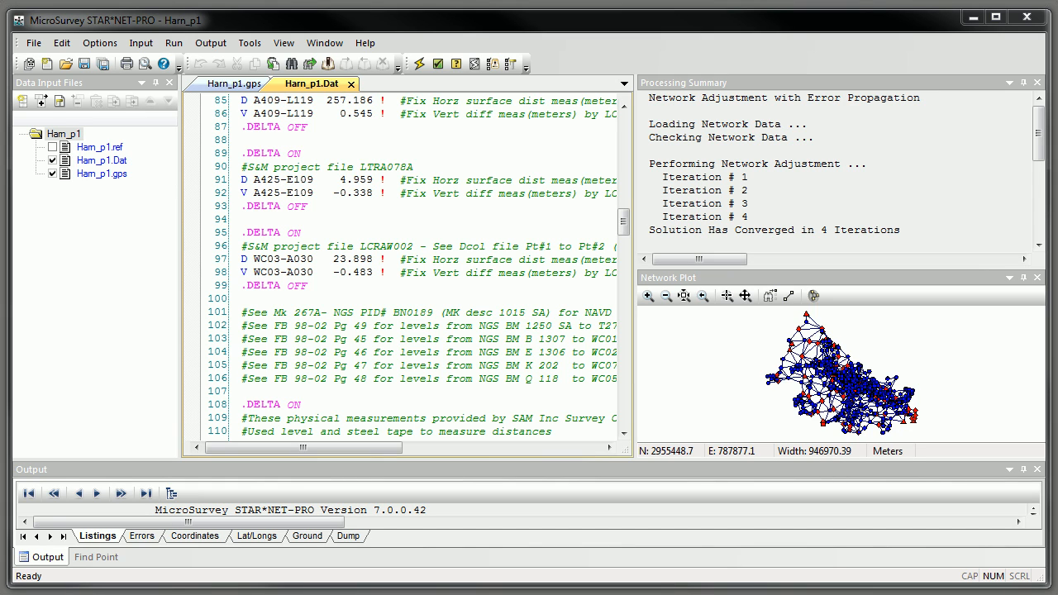
mouse_move(367, 496)
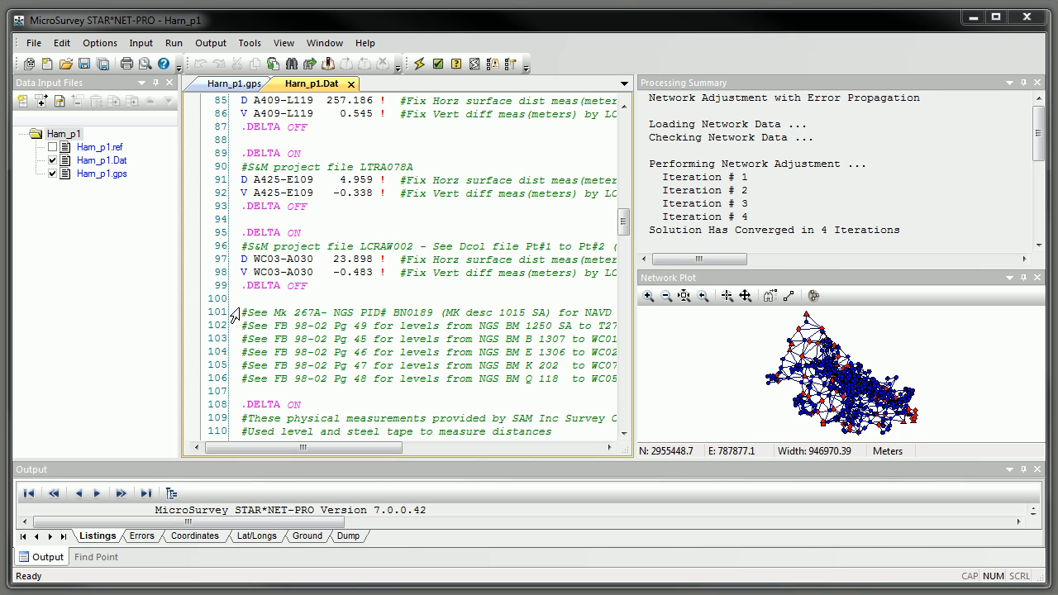
mouse_move(655, 390)
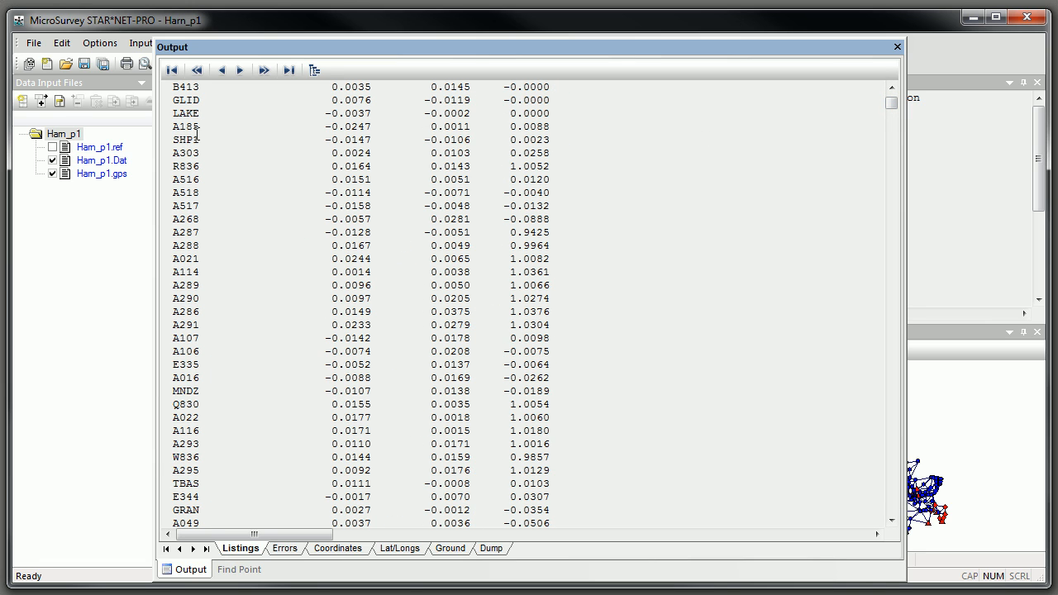
mouse_move(188, 192)
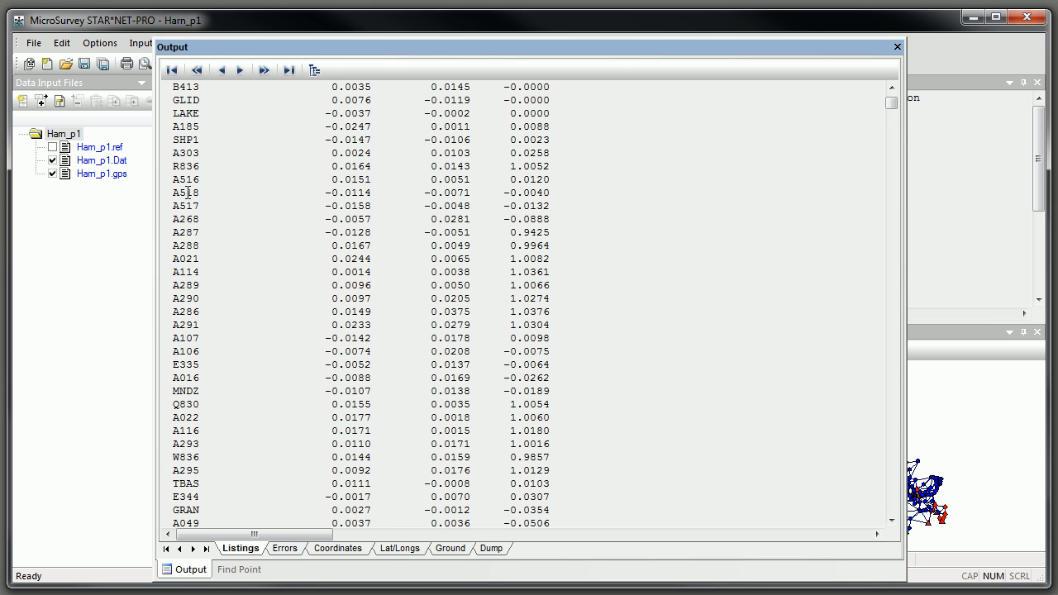
Enlarge the Listings output window to view the Adjustment Solution Iterations section
click(892, 90)
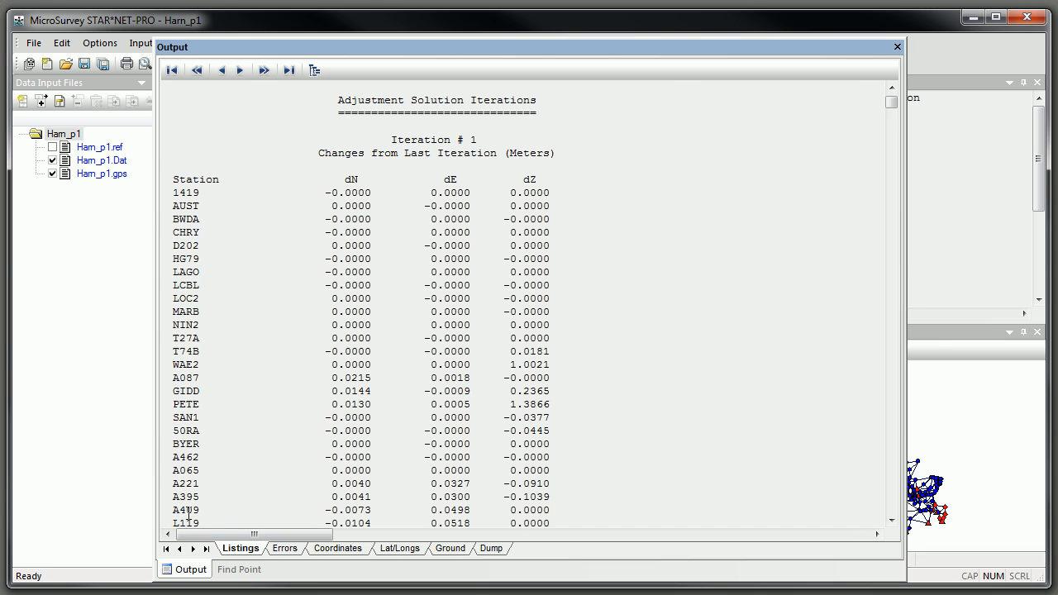
Find every occurrence of point A409 and jump to its line-86 observation in Harn_p1.Dat
click(238, 568)
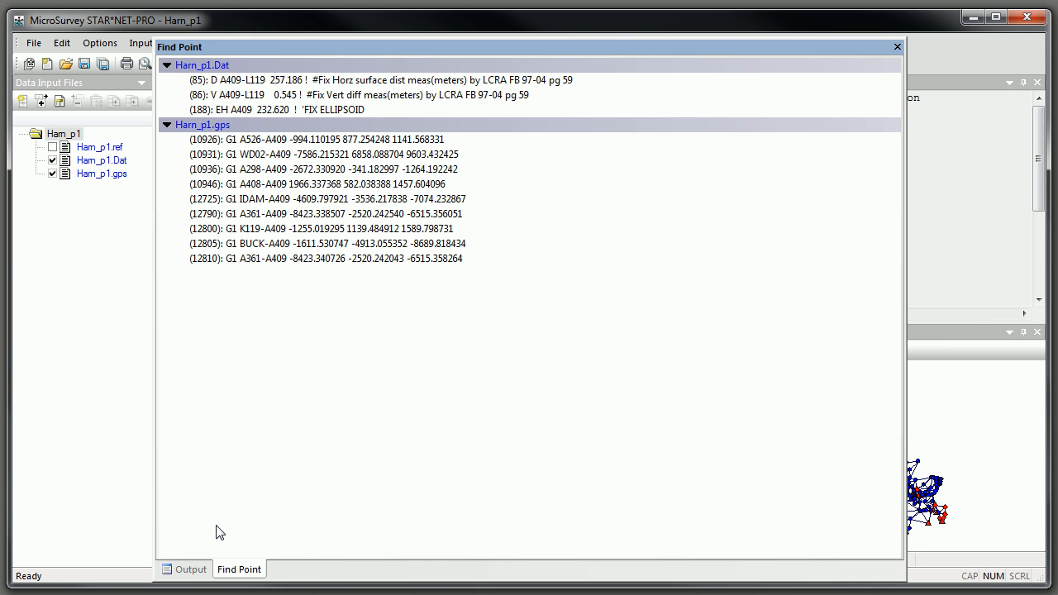
mouse_move(258, 69)
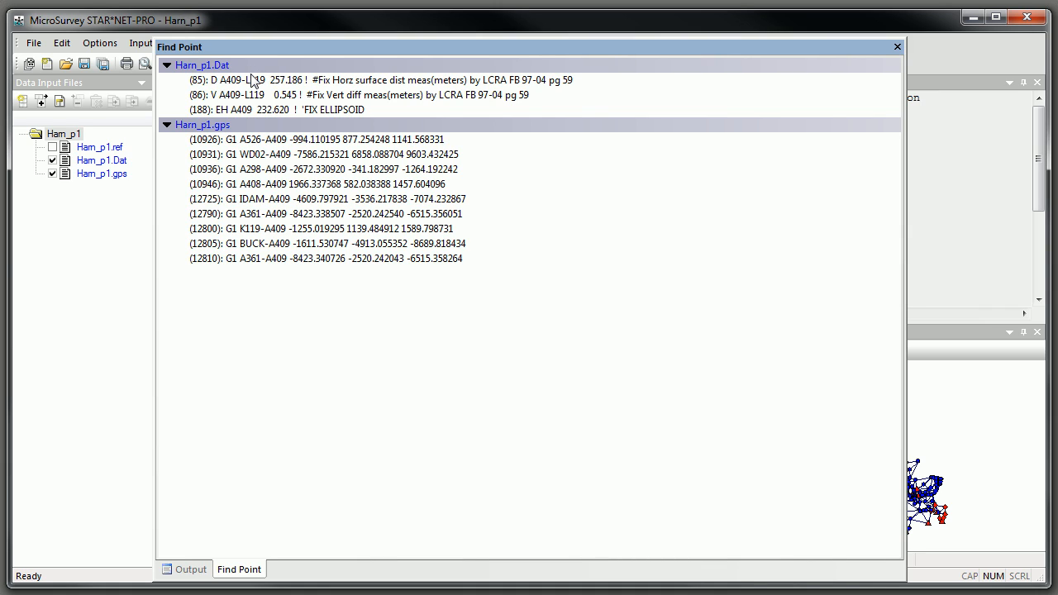
mouse_move(185, 149)
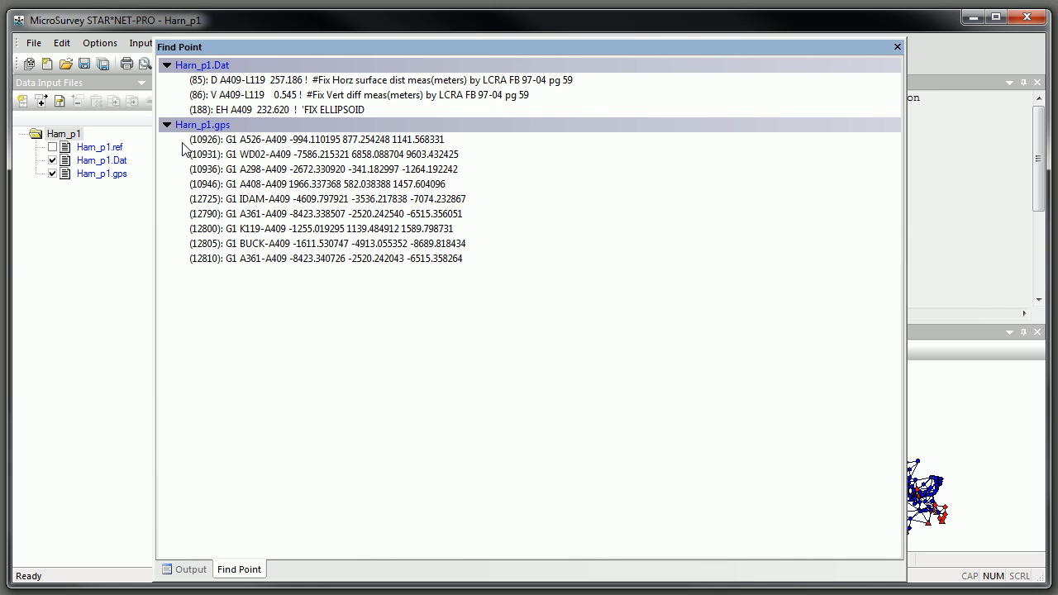
mouse_move(245, 94)
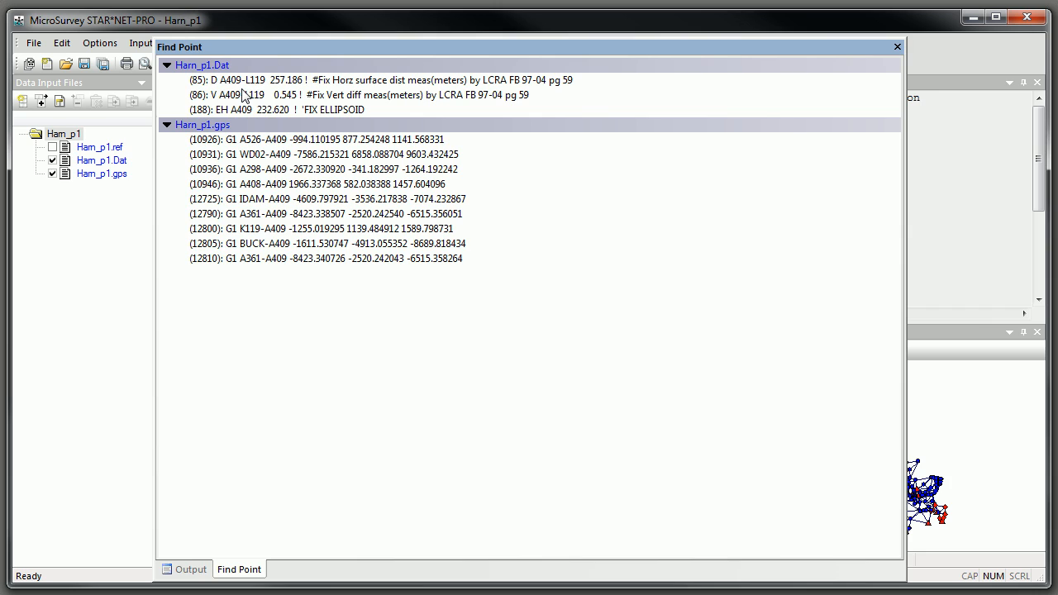
mouse_move(208, 75)
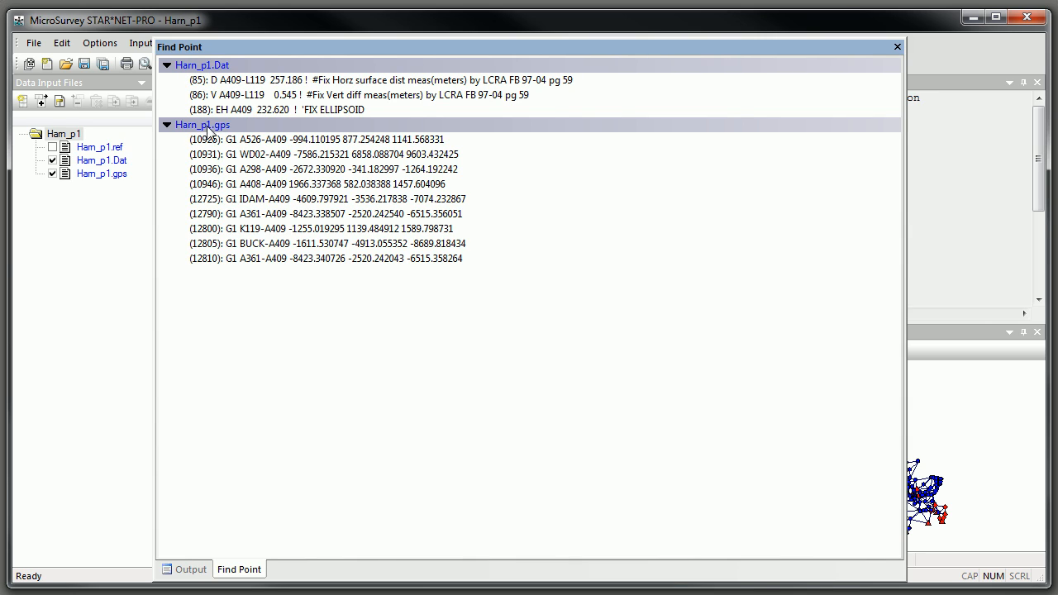
mouse_move(466, 281)
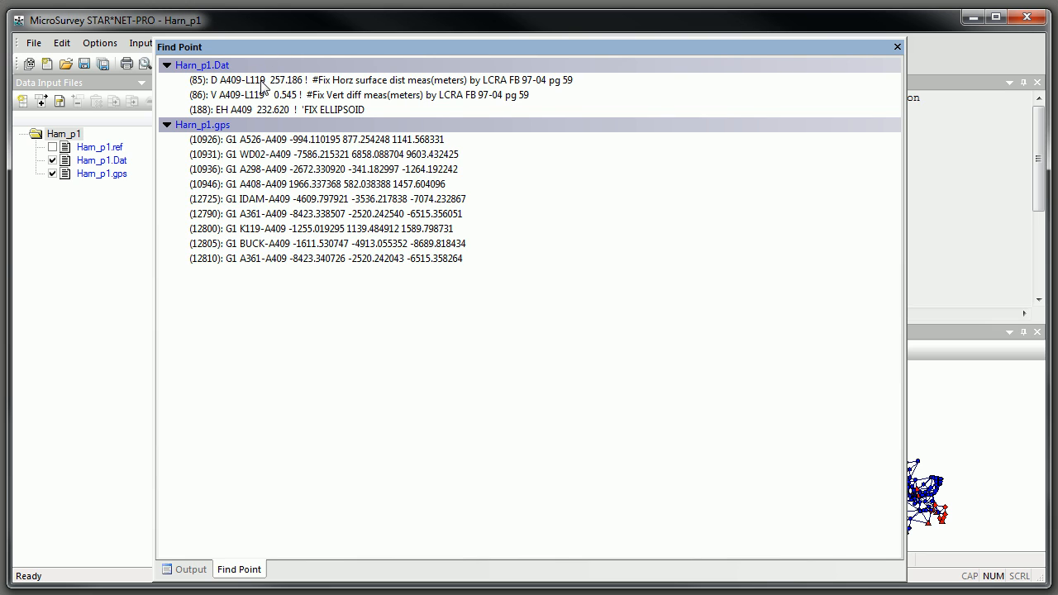
click(372, 79)
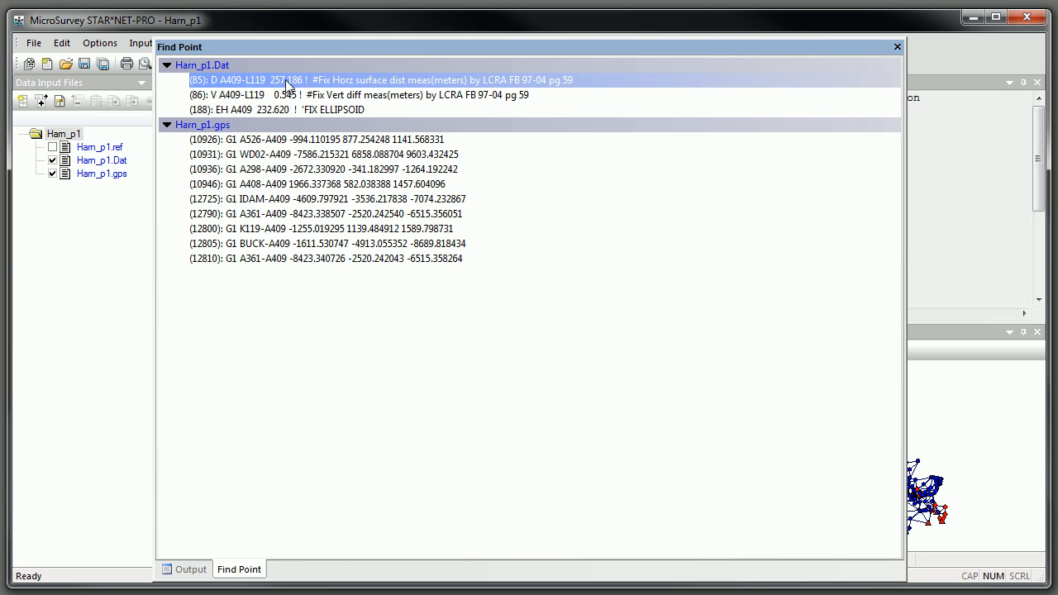
mouse_move(205, 91)
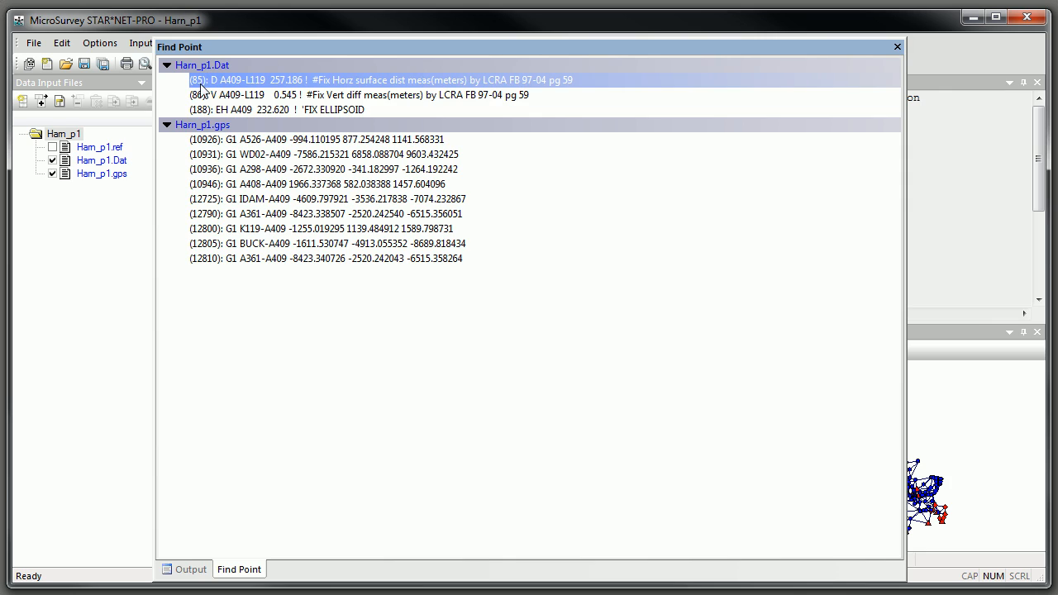
mouse_move(330, 86)
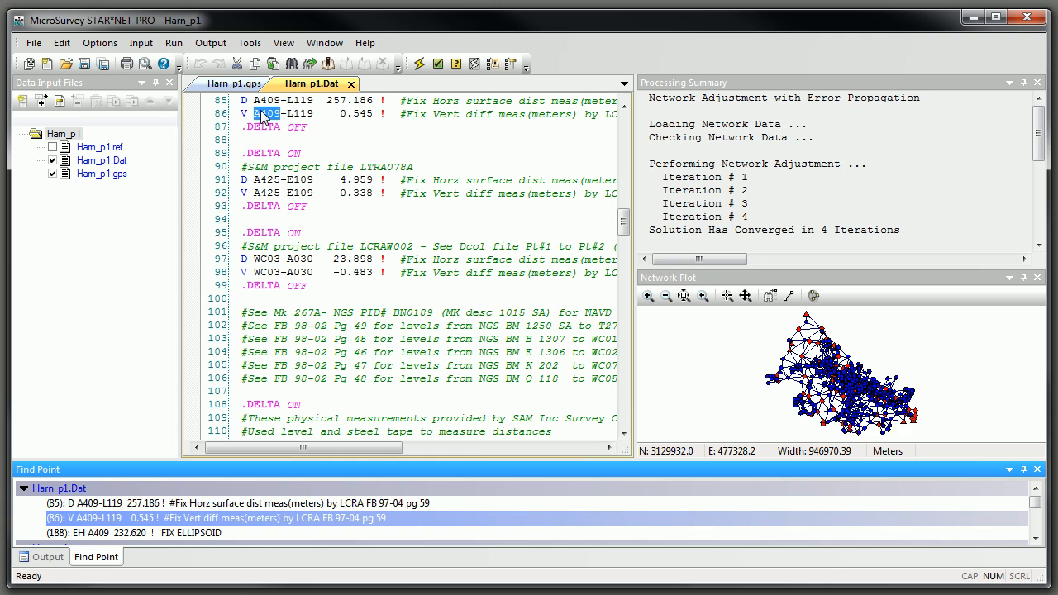
mouse_move(846, 562)
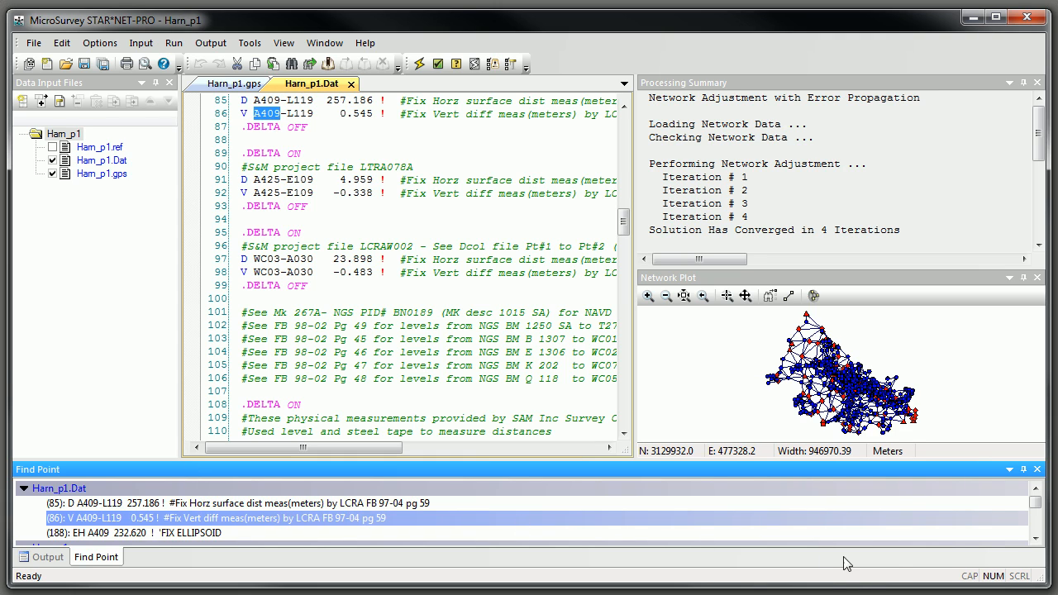
Jump from the Find Point results to the IDAM-A409 GPS vector line (12725) in Harn_p1.gps
click(1035, 542)
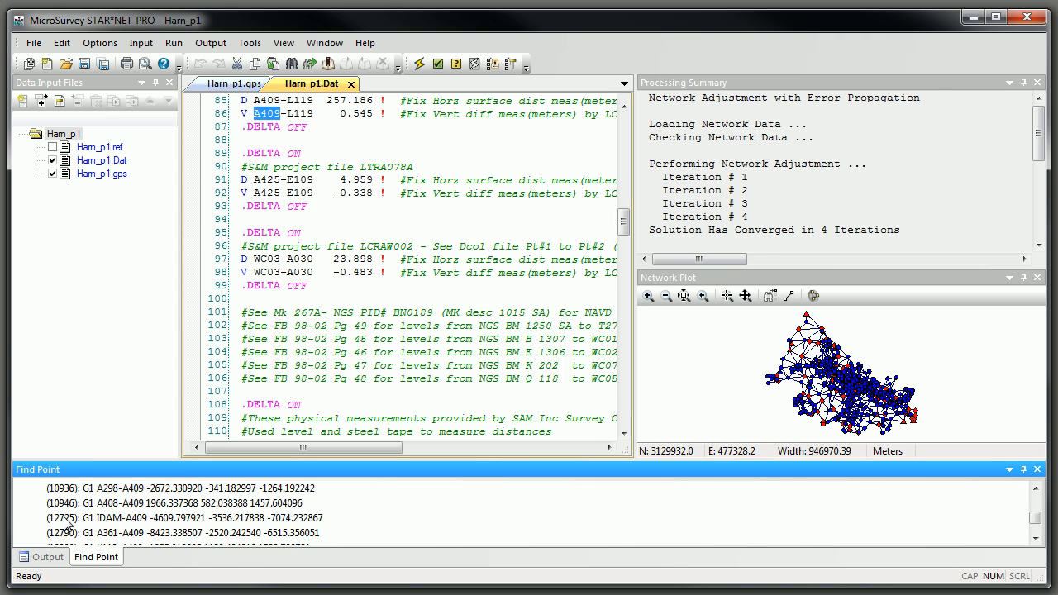
click(165, 517)
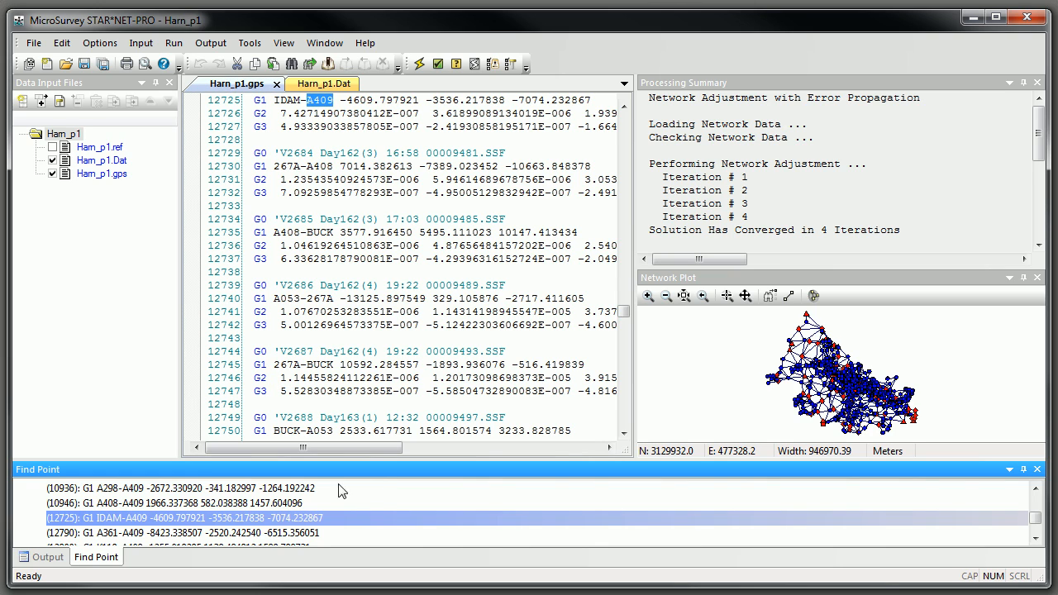
click(33, 43)
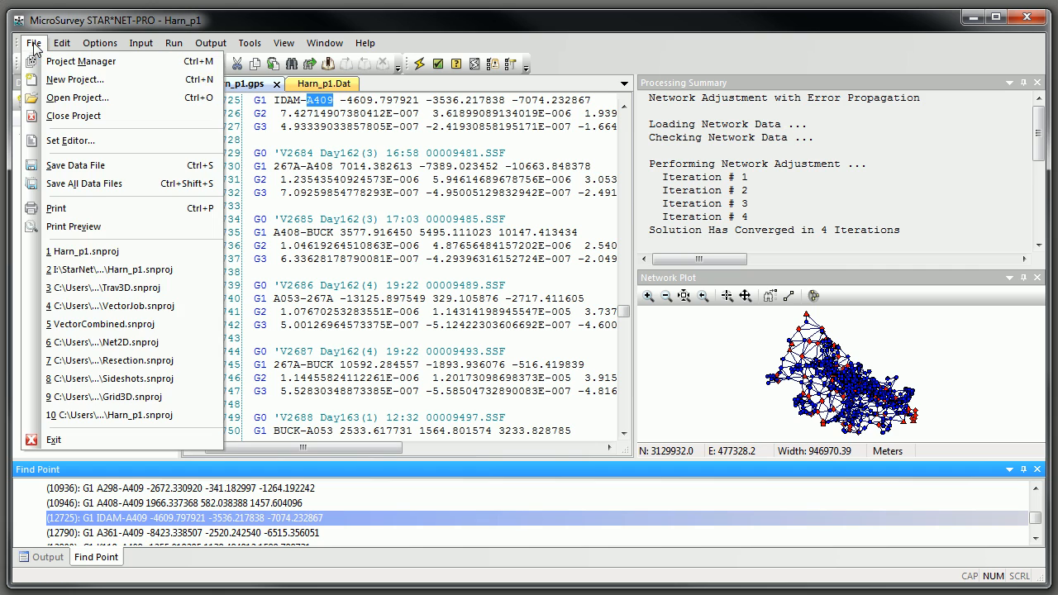
Open the recent Trav3D traverse project and show its adjustment output listing
click(106, 288)
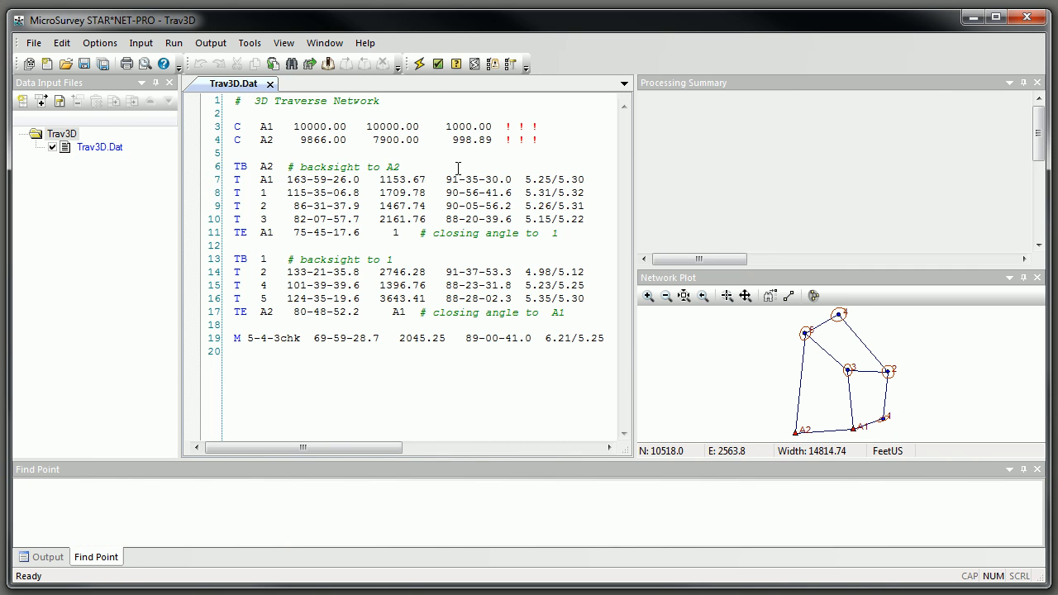
click(173, 43)
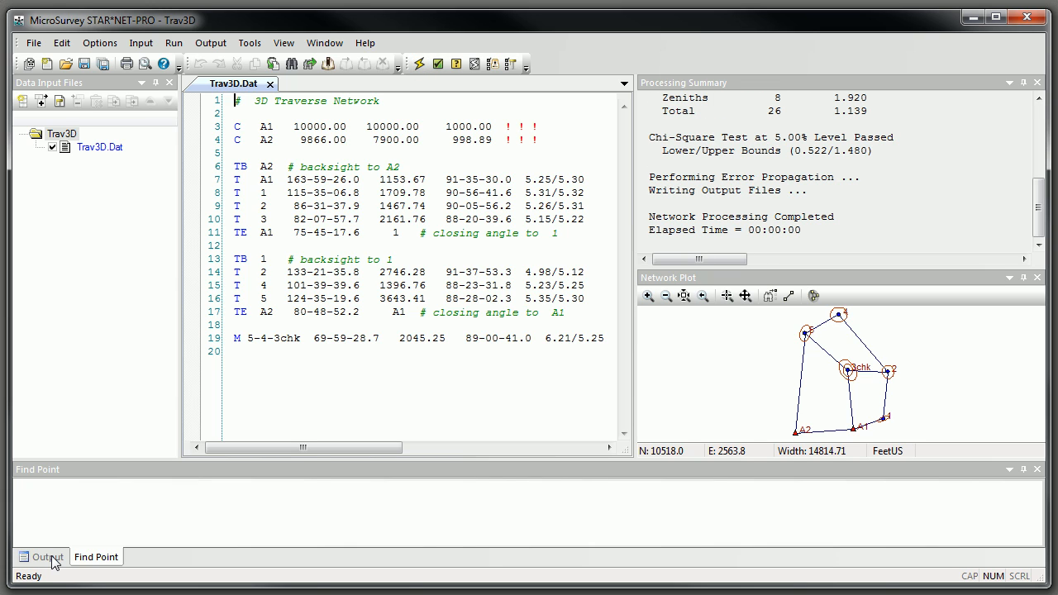
click(46, 556)
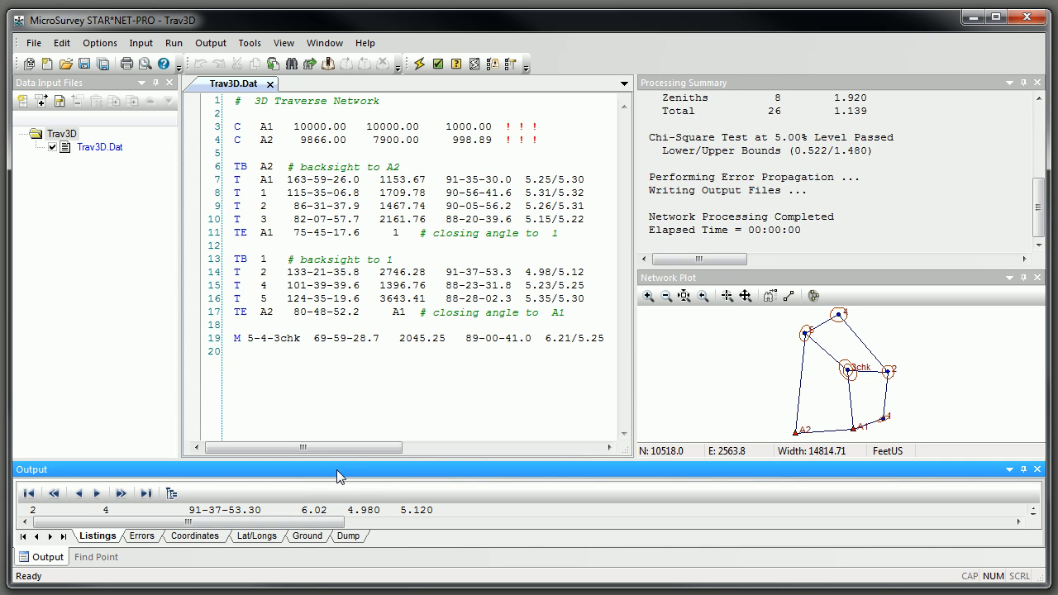
mouse_move(350, 365)
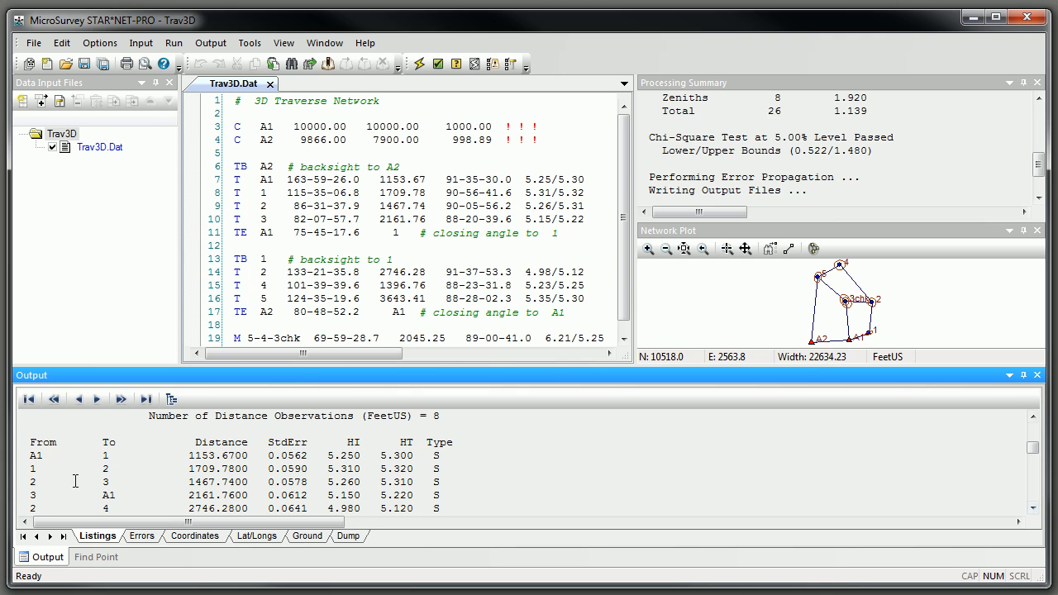
mouse_move(111, 496)
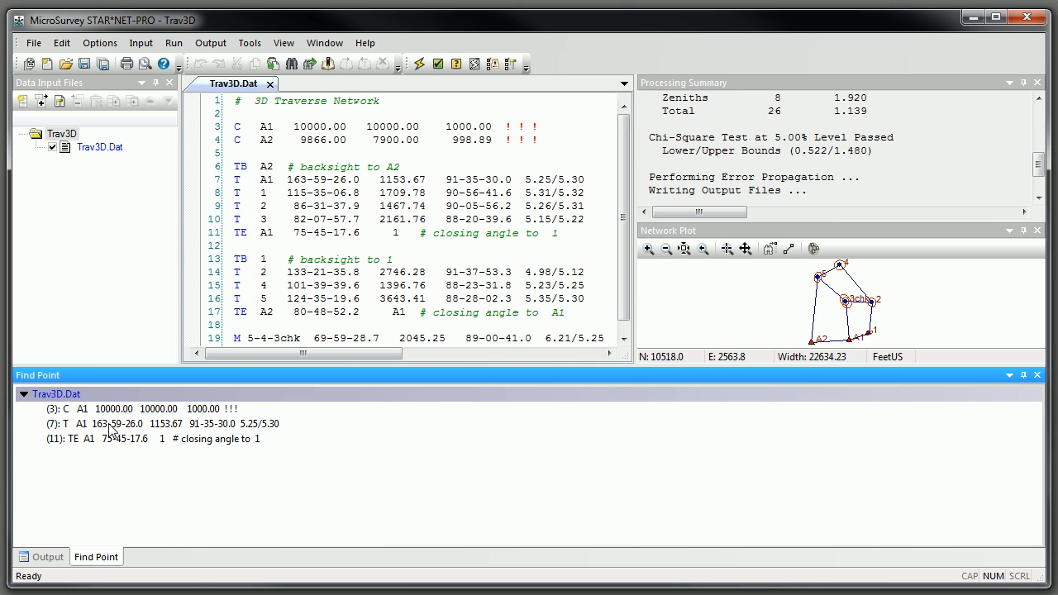
mouse_move(82, 420)
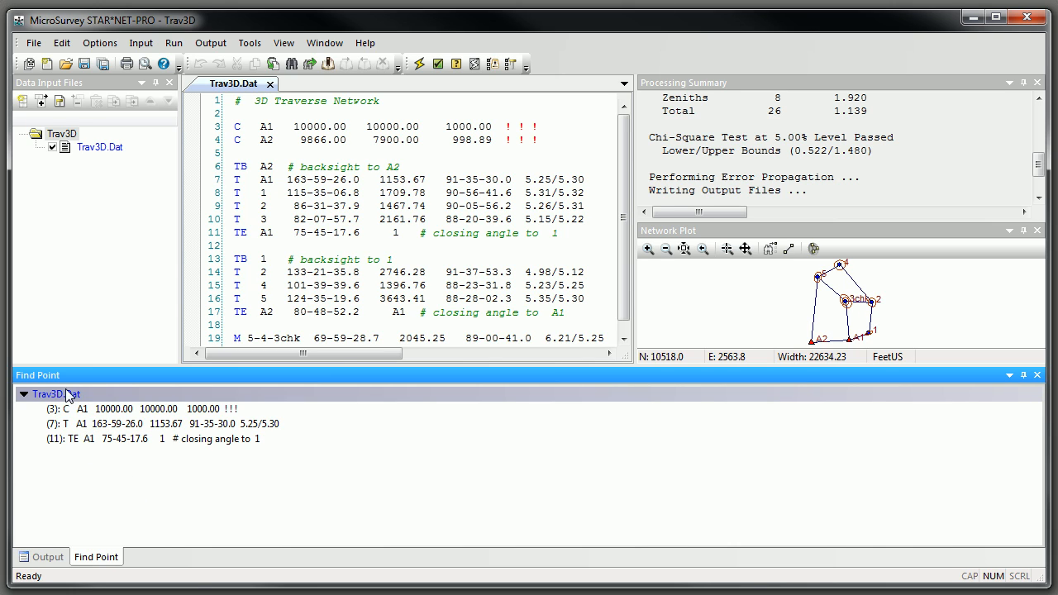
Jump from the A1 Find Point results to traverse line 7 in Trav3D.Dat with A1 highlighted
click(166, 423)
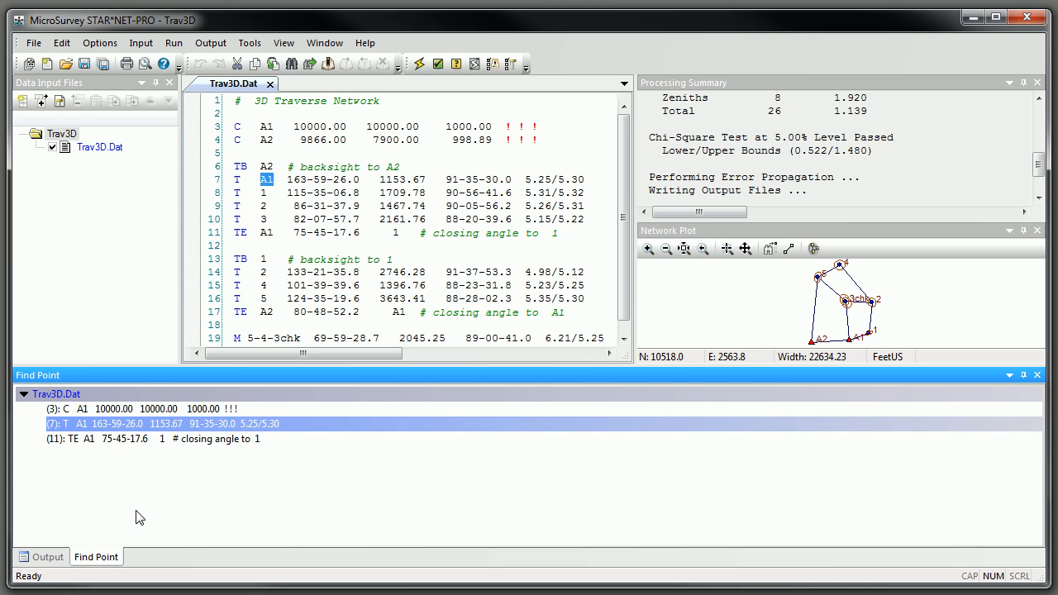
mouse_move(317, 437)
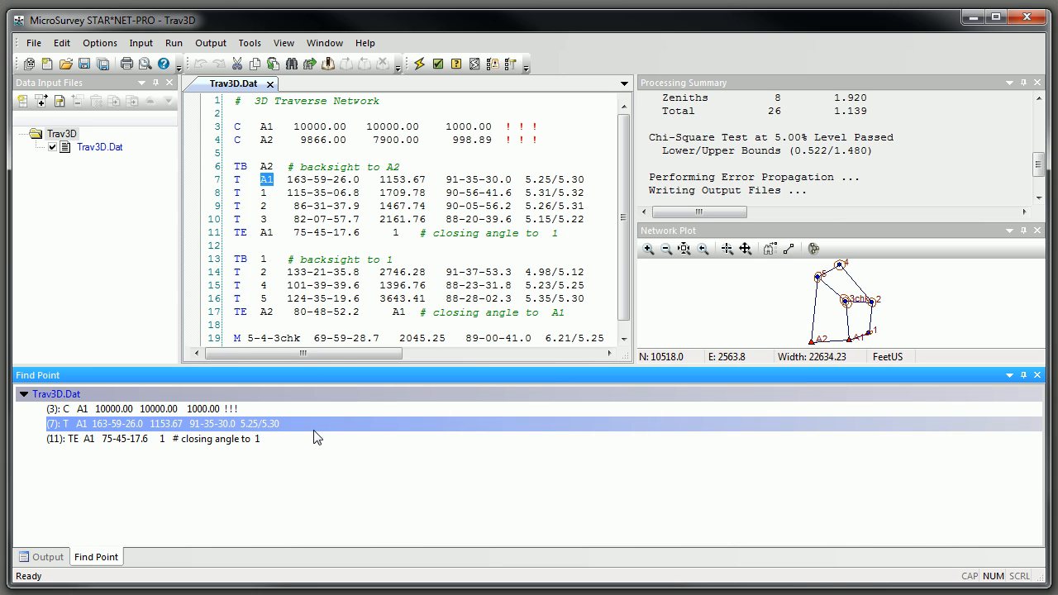